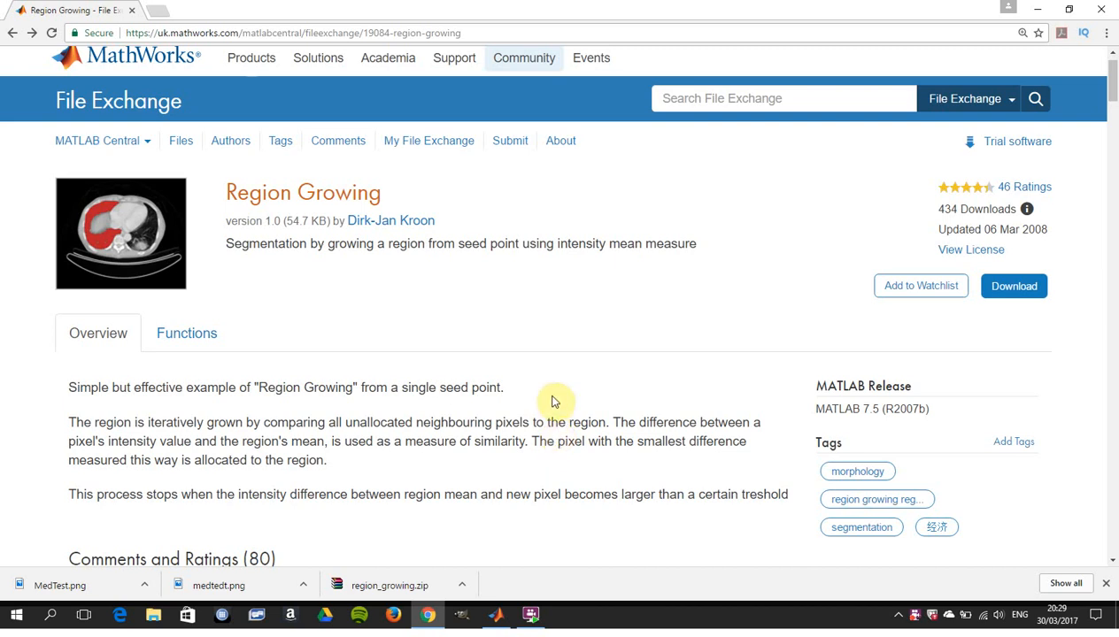
{"action": "mouse_move", "coordinate": [492, 296]}
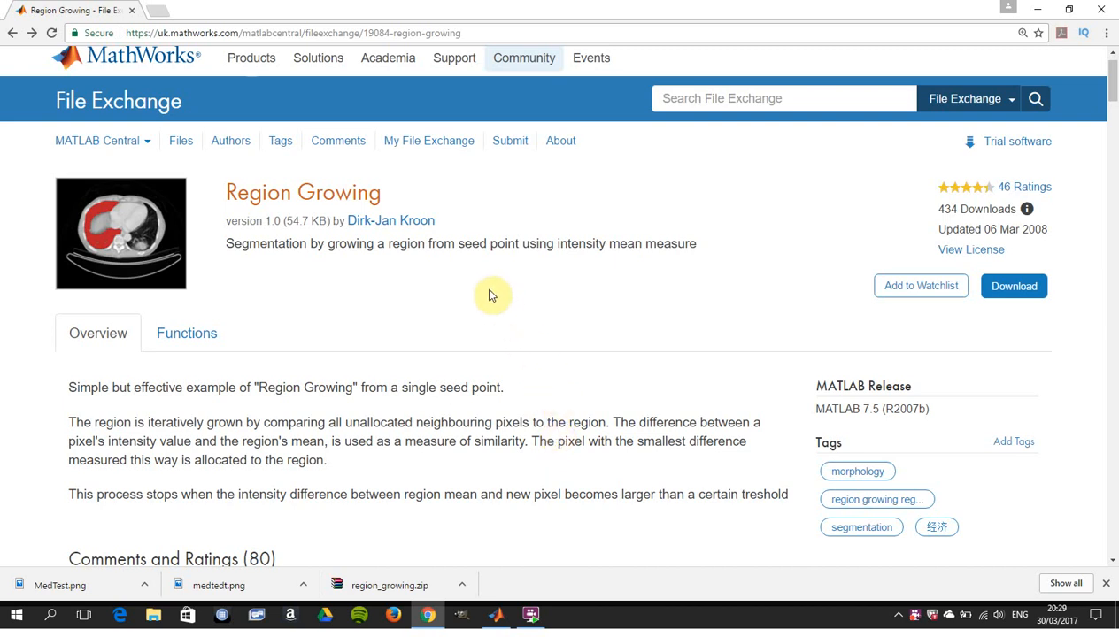
{"action": "mouse_move", "coordinate": [527, 39]}
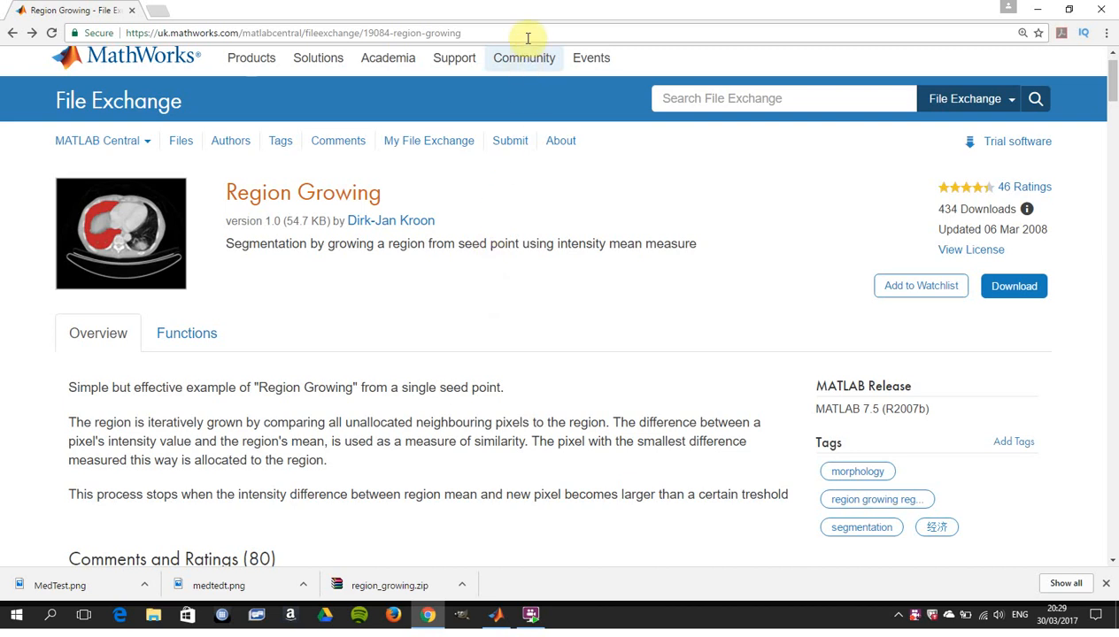
{"action": "mouse_move", "coordinate": [496, 291]}
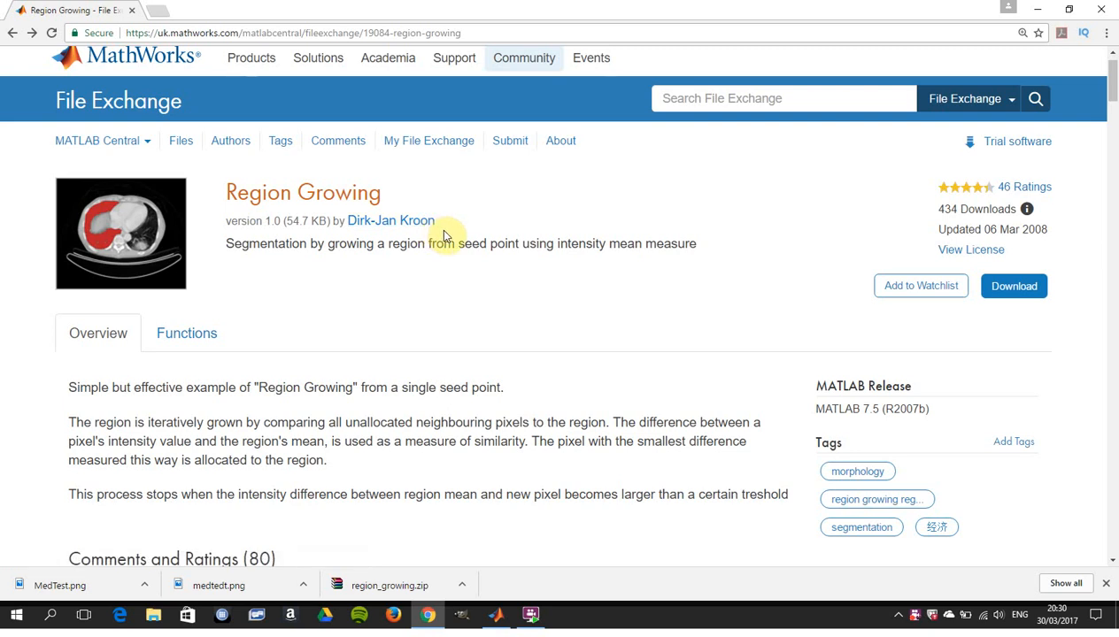
{"action": "mouse_move", "coordinate": [470, 277]}
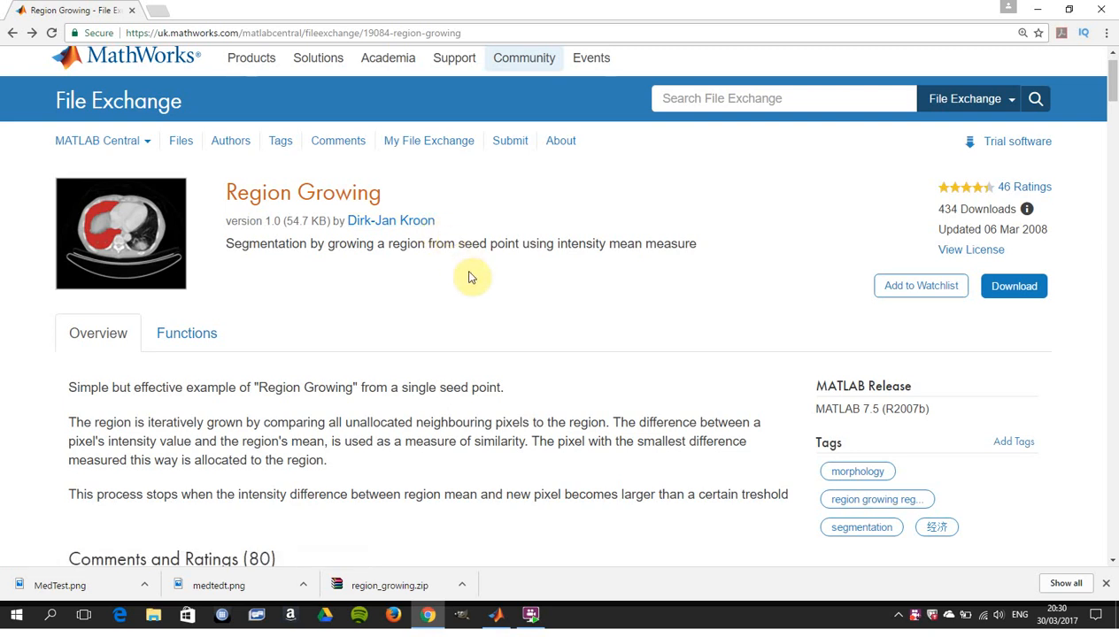
- Switch to MATLAB and review the four example-usage comment lines in regiongrowing.m
{"action": "scroll", "scroll_direction": "down", "scroll_amount": 3}
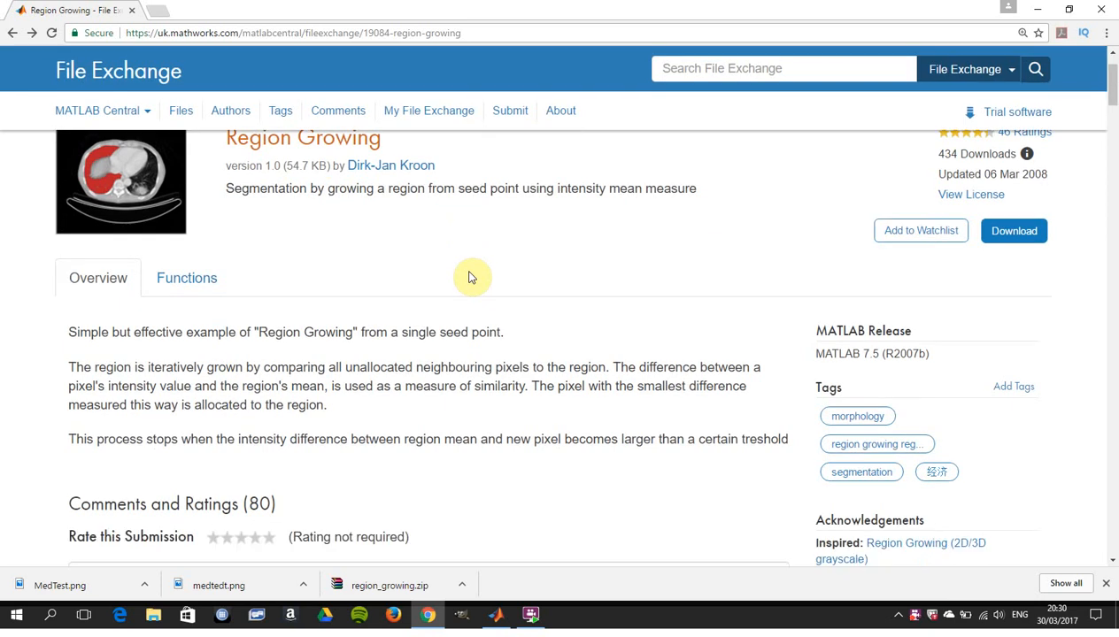
{"action": "scroll", "scroll_direction": "down", "scroll_amount": 3}
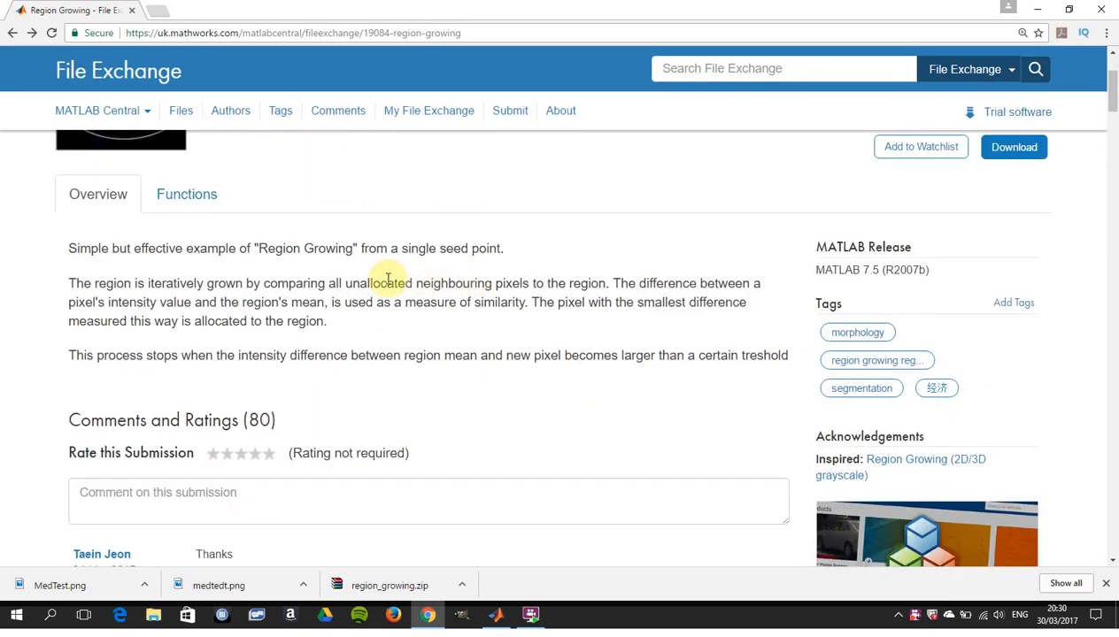
{"action": "mouse_move", "coordinate": [294, 279]}
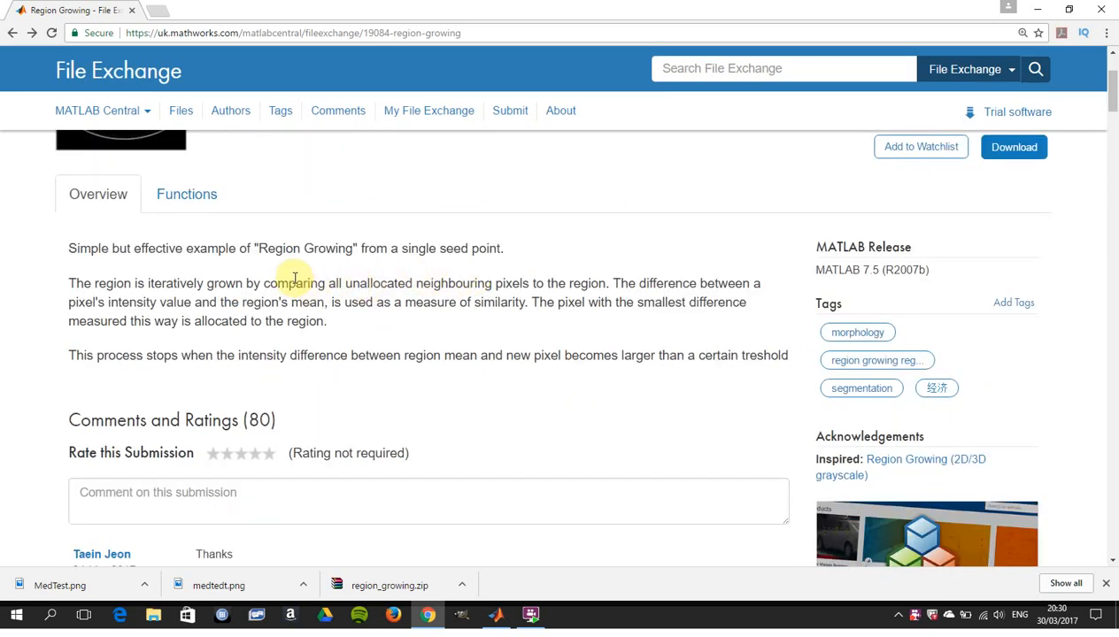
{"action": "mouse_move", "coordinate": [316, 277]}
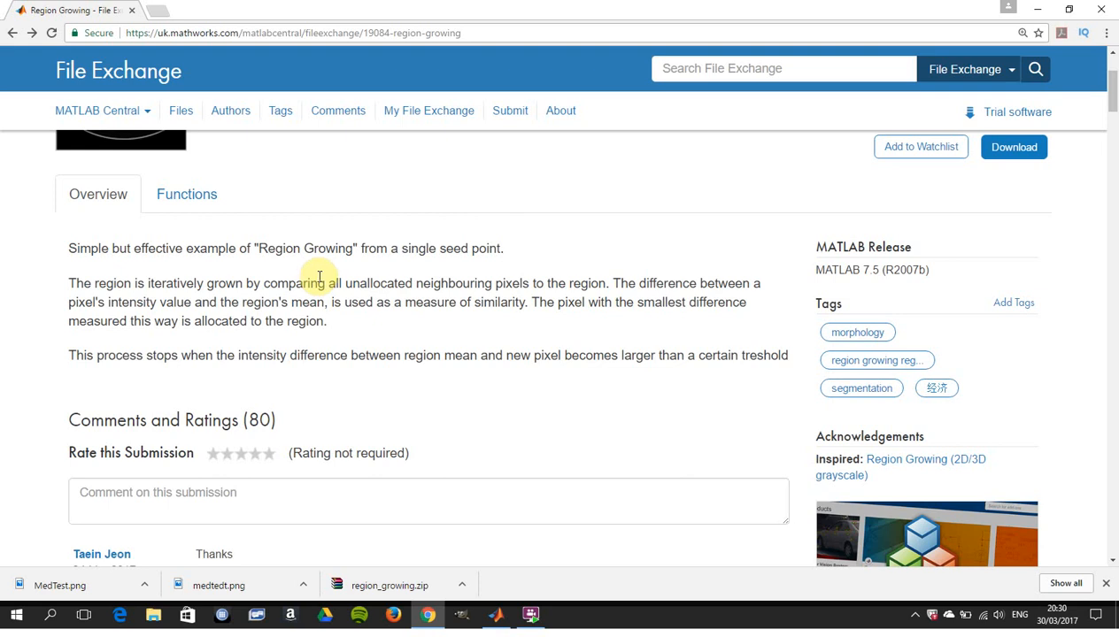
{"action": "mouse_move", "coordinate": [419, 331]}
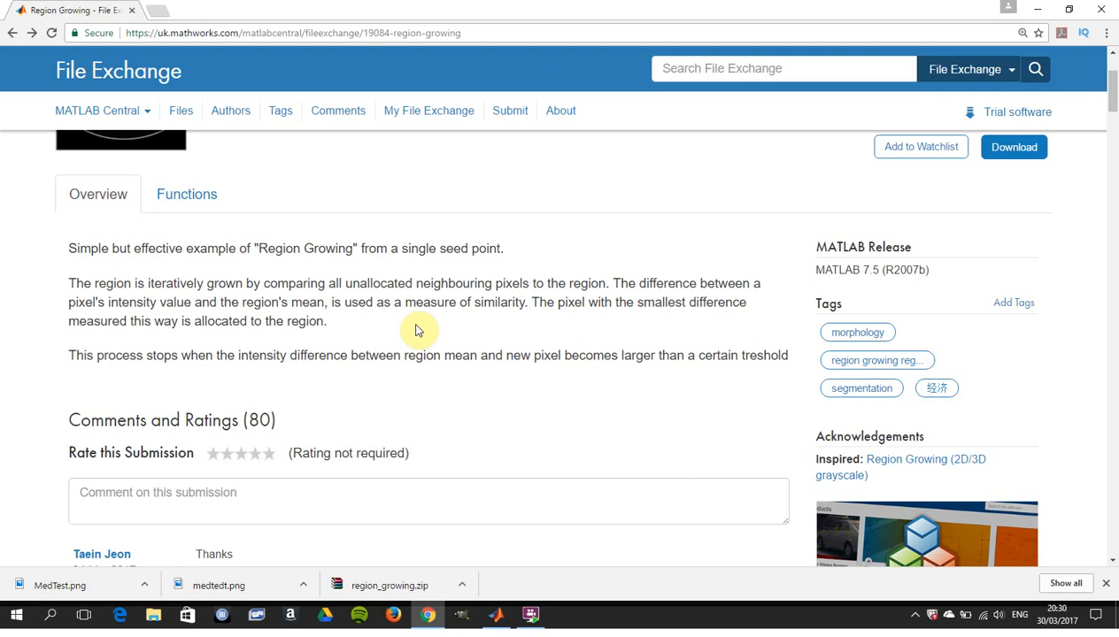
{"action": "mouse_move", "coordinate": [457, 376]}
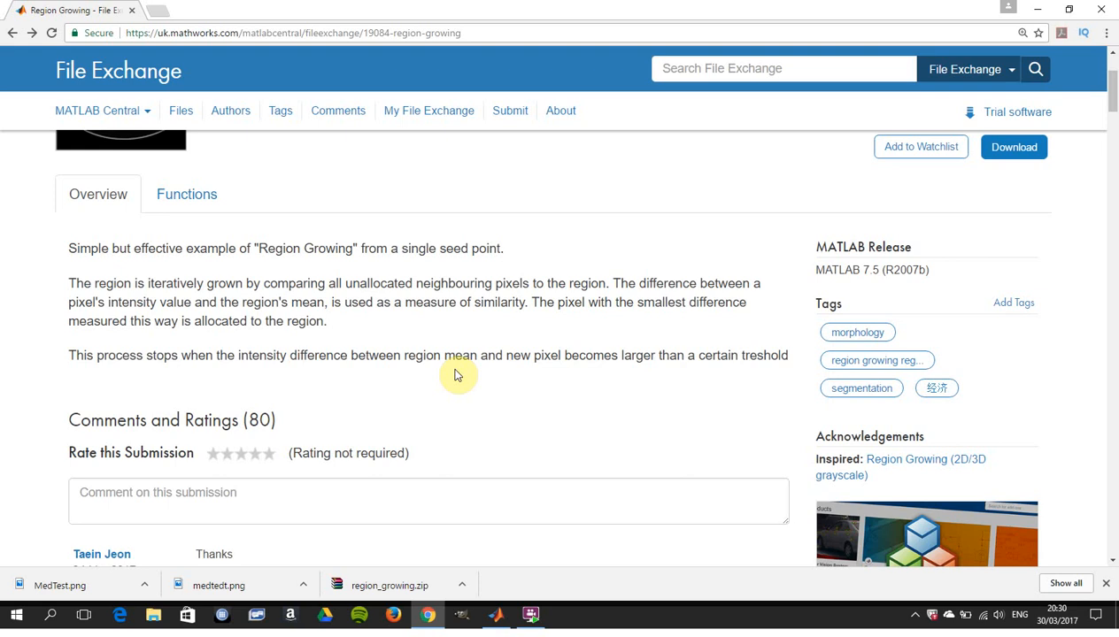
{"action": "mouse_move", "coordinate": [617, 370]}
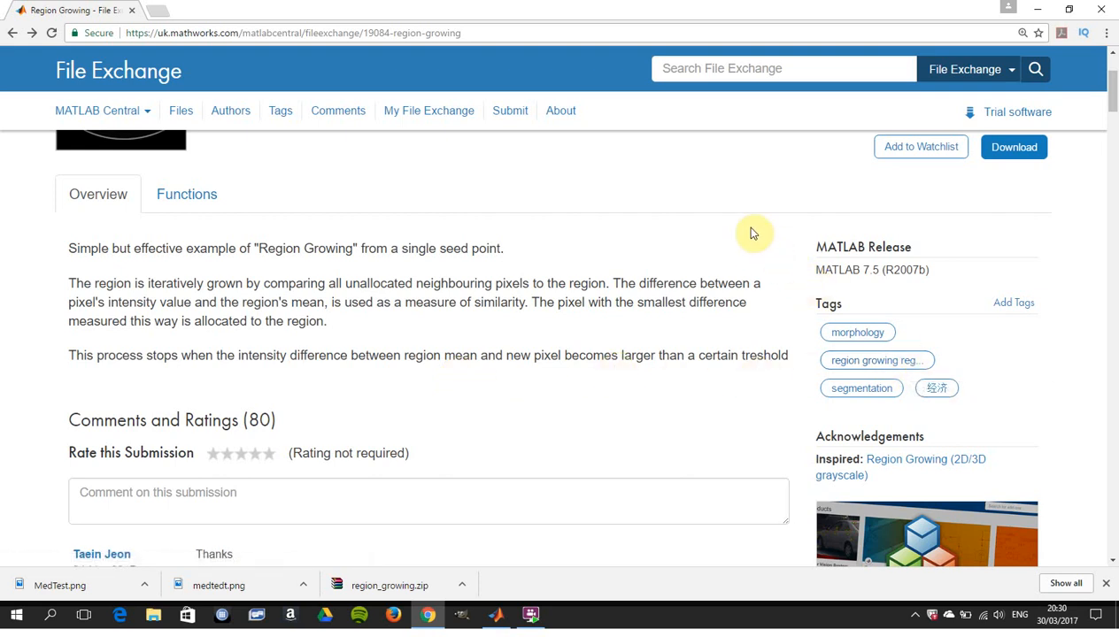
{"action": "key", "text": "alt+tab"}
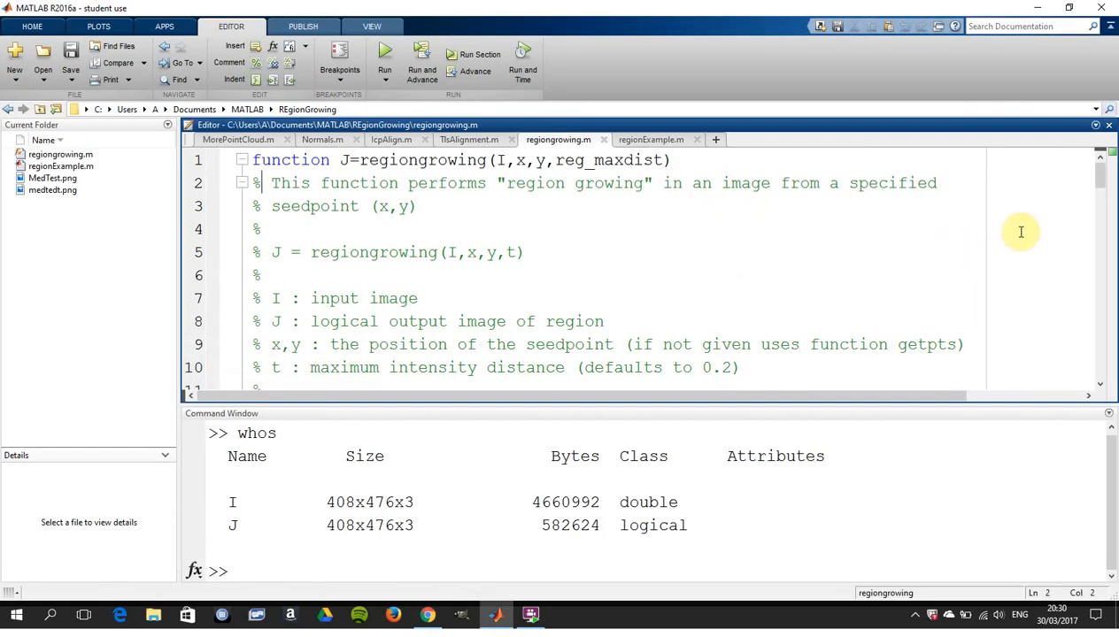
{"action": "scroll", "scroll_direction": "down", "scroll_amount": 3}
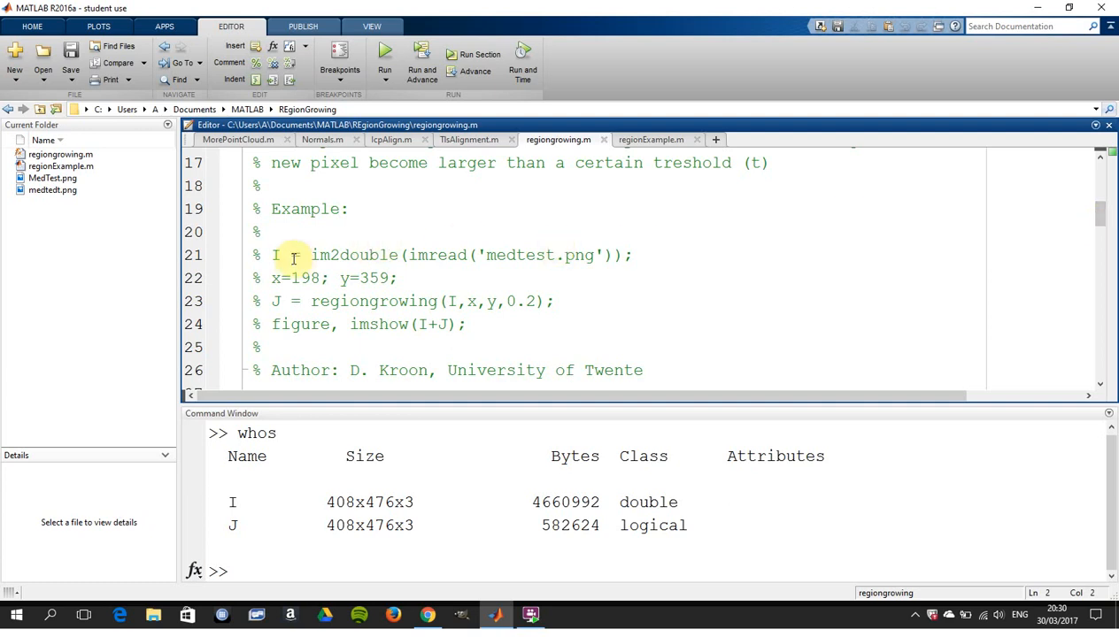
{"action": "left_click_drag", "start_coordinate": [271, 255], "coordinate": [421, 301]}
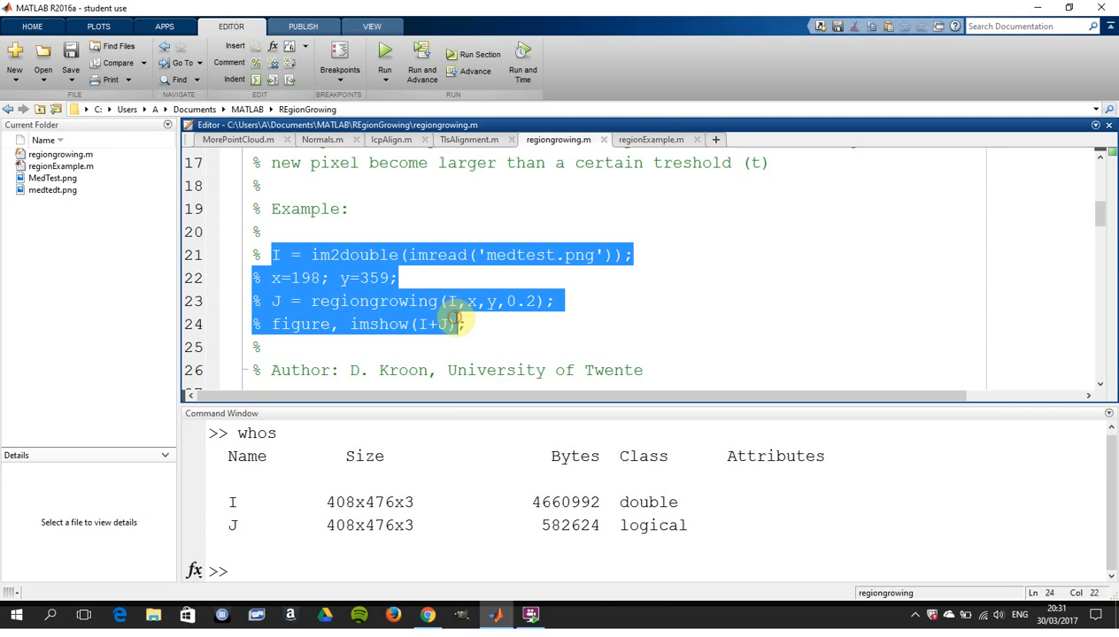
{"action": "left_click", "coordinate": [399, 278]}
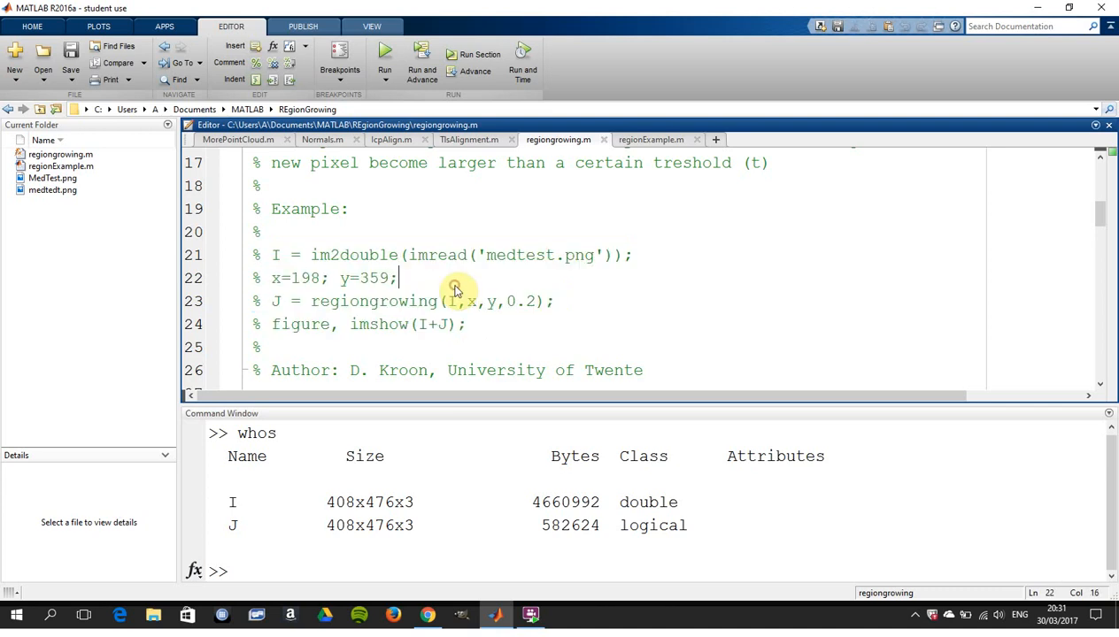
{"action": "mouse_move", "coordinate": [451, 301]}
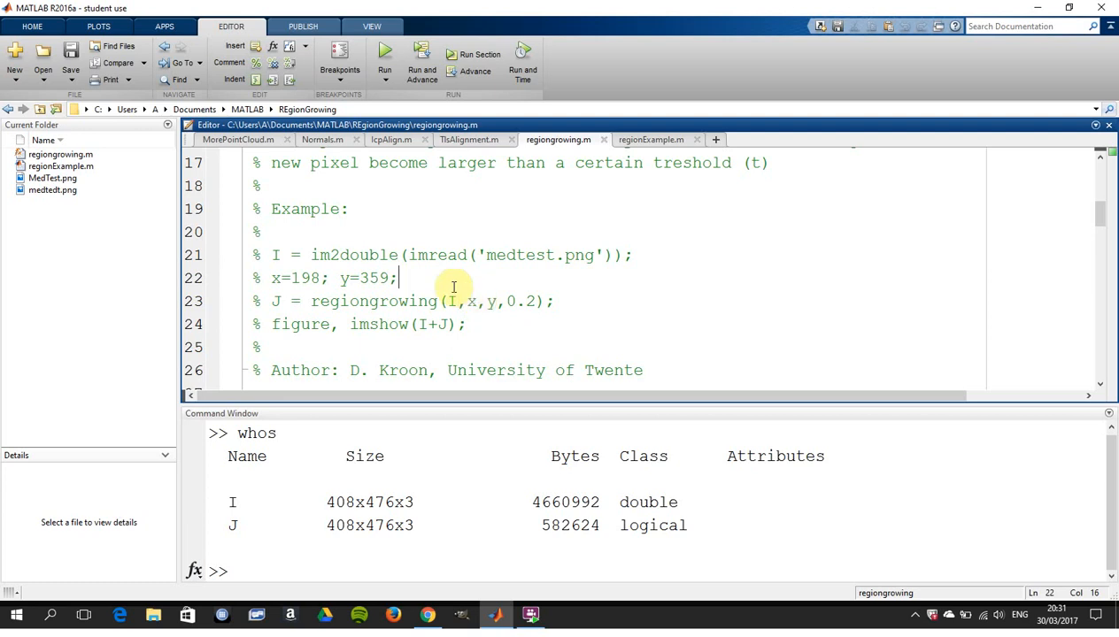
{"action": "mouse_move", "coordinate": [394, 278]}
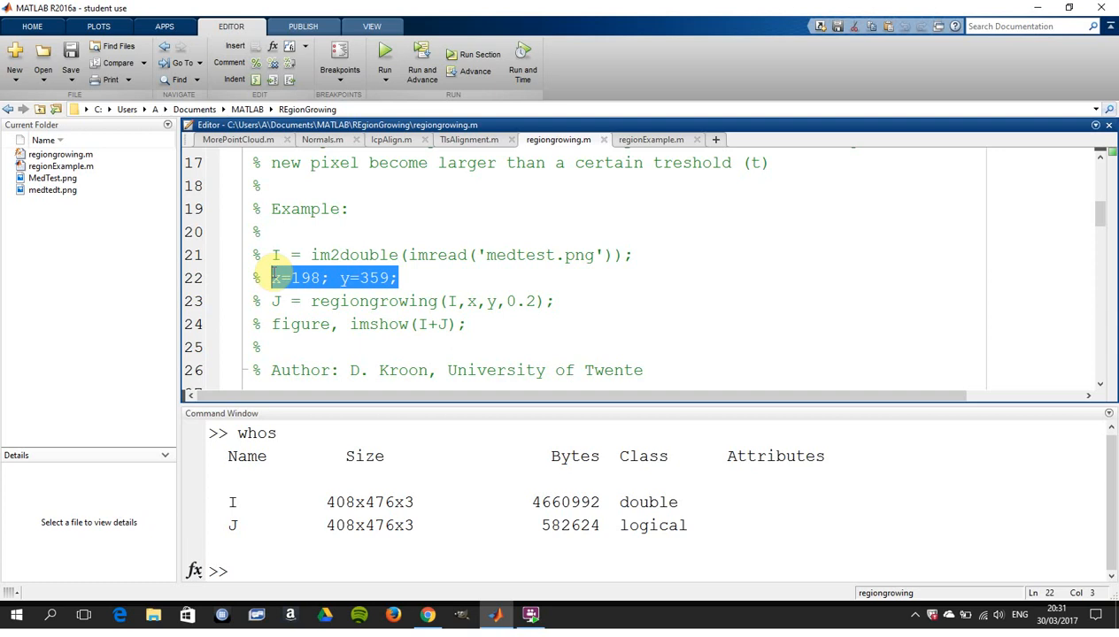
{"action": "mouse_move", "coordinate": [927, 257]}
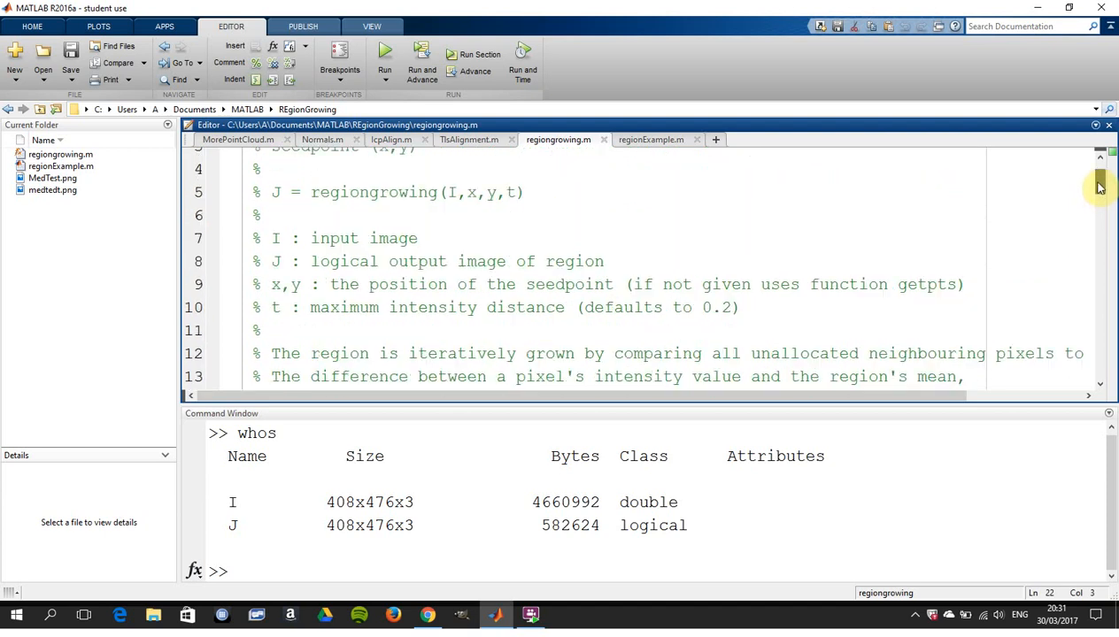
- Bring up the regionExample.m script and look over its six lines
{"action": "scroll", "scroll_direction": "down", "scroll_amount": 3}
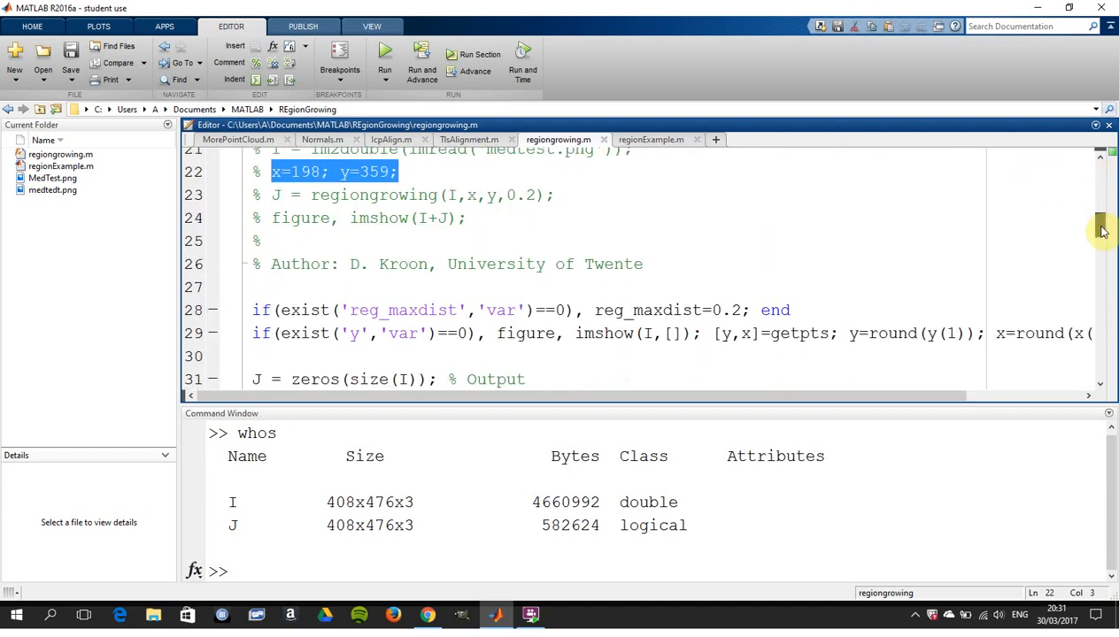
{"action": "scroll", "scroll_direction": "down", "scroll_amount": 3}
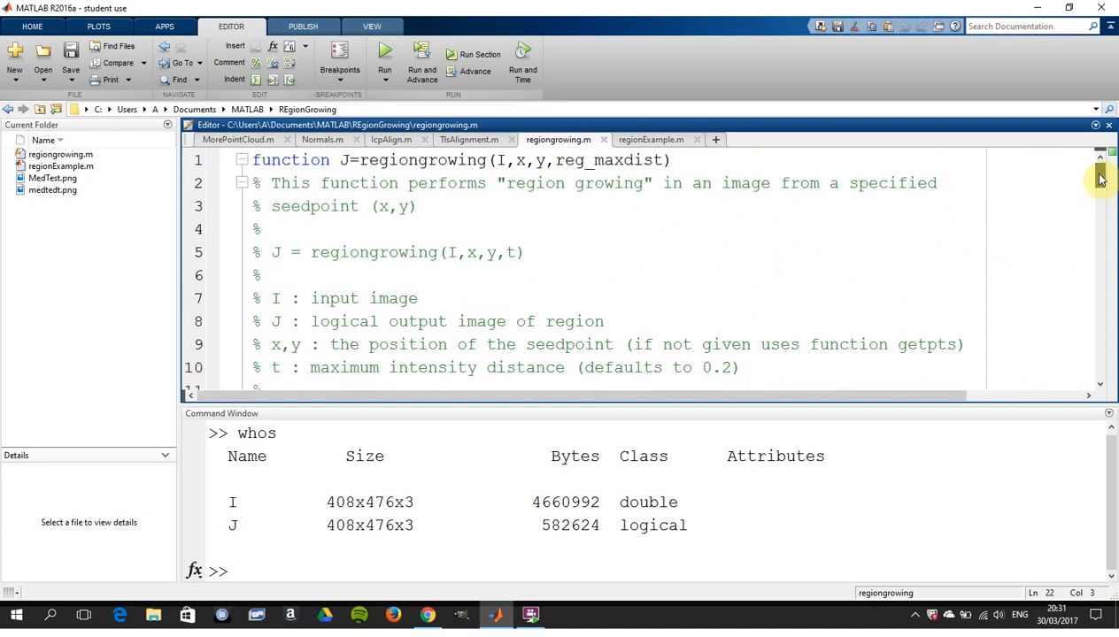
{"action": "scroll", "scroll_direction": "down", "scroll_amount": 3}
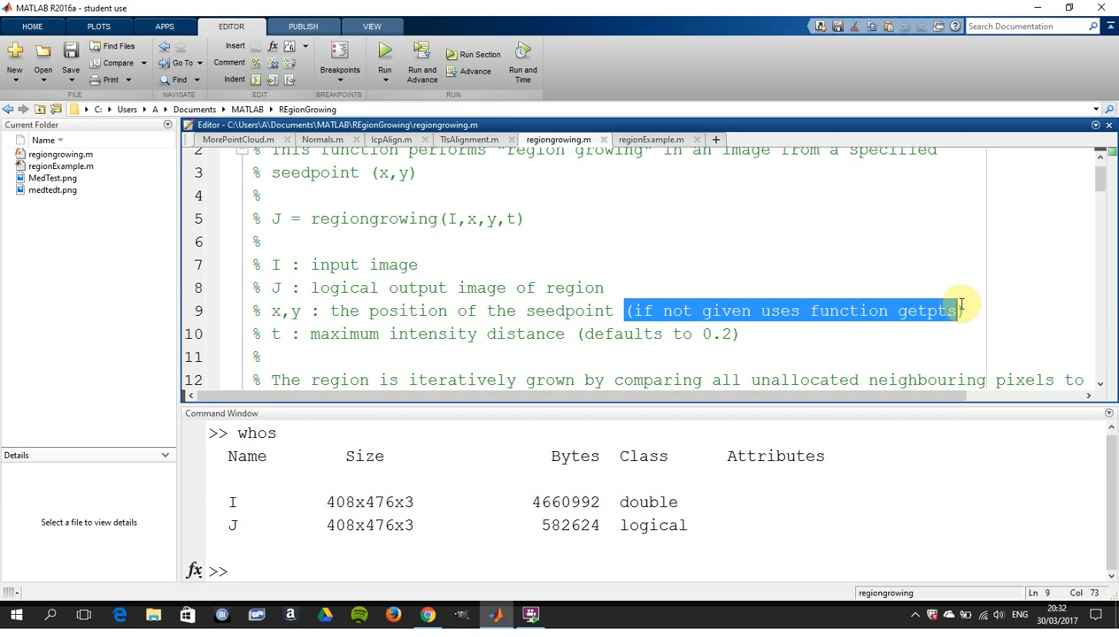
{"action": "mouse_move", "coordinate": [556, 335]}
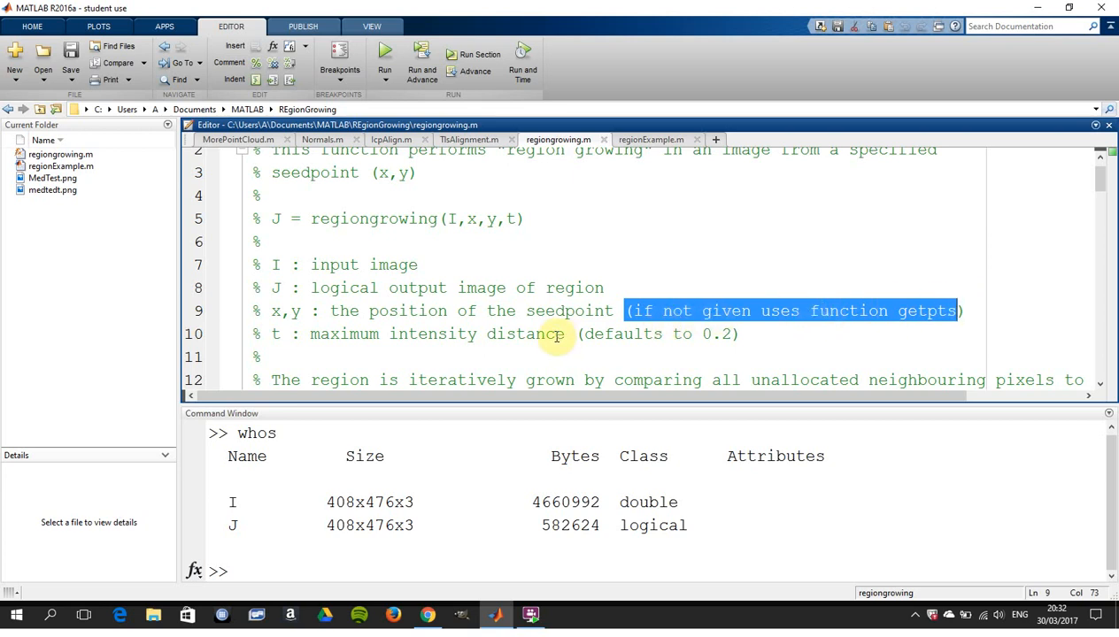
{"action": "mouse_move", "coordinate": [580, 335]}
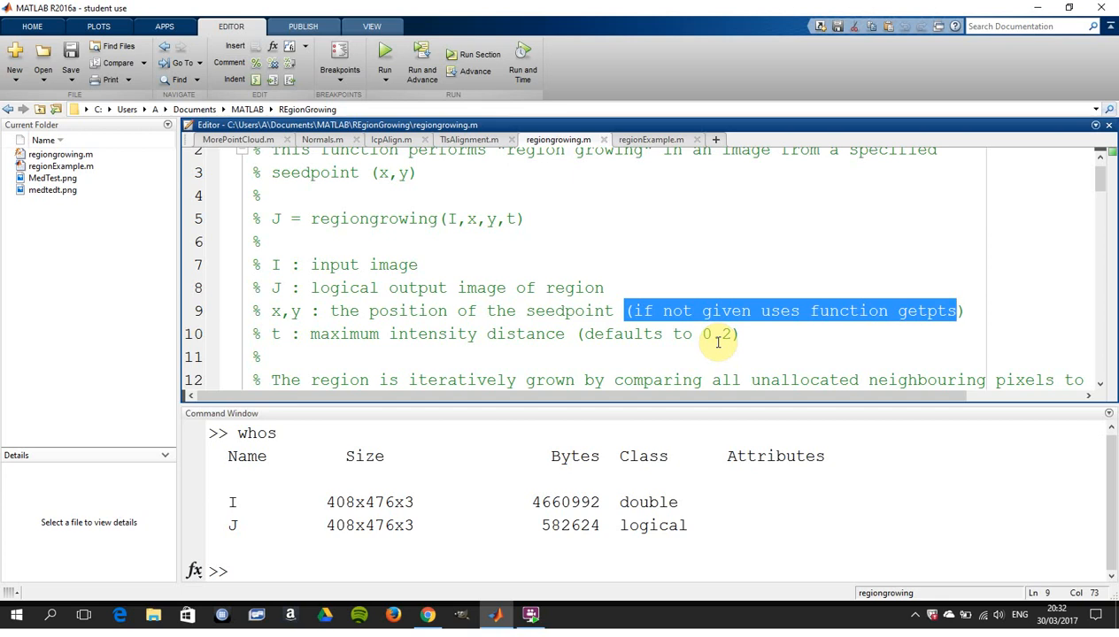
{"action": "mouse_move", "coordinate": [651, 140]}
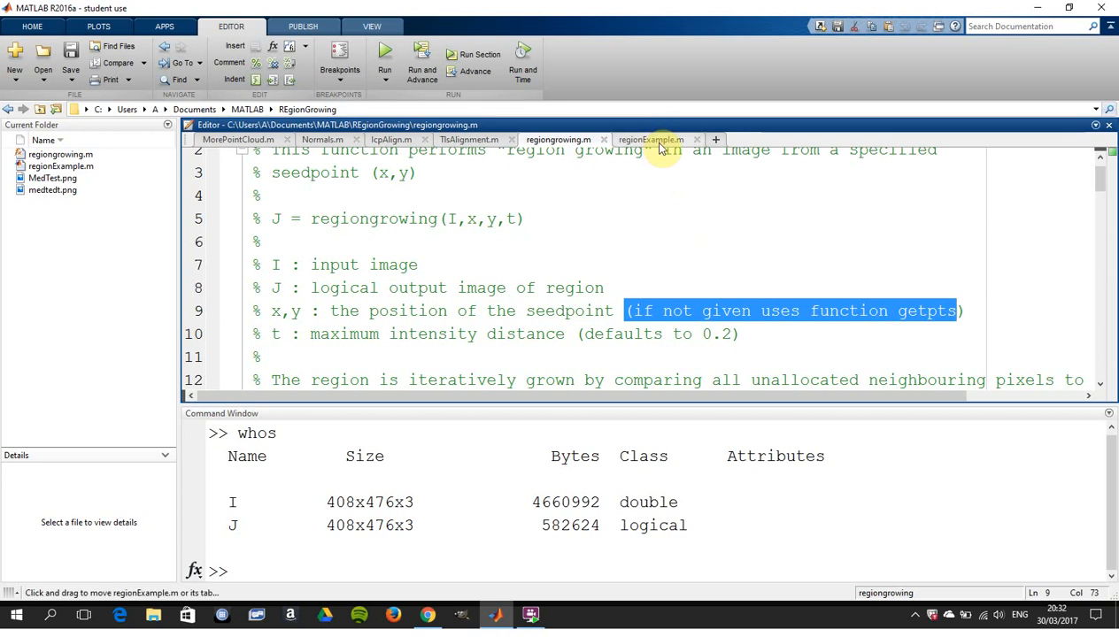
{"action": "left_click", "coordinate": [651, 139]}
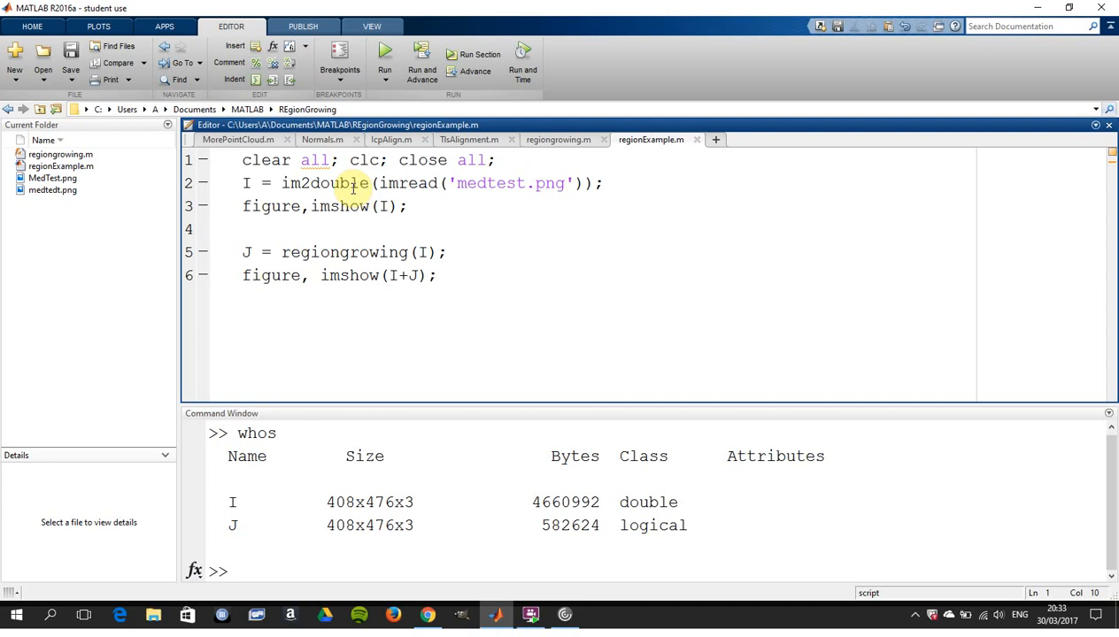
{"action": "left_click", "coordinate": [332, 184]}
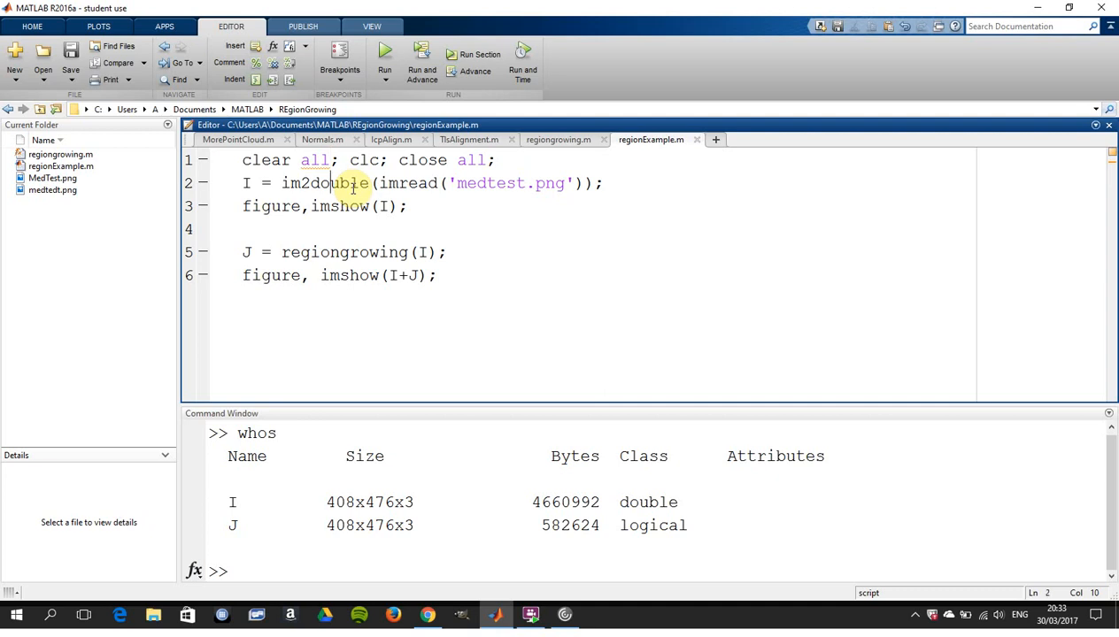
{"action": "left_click", "coordinate": [315, 206]}
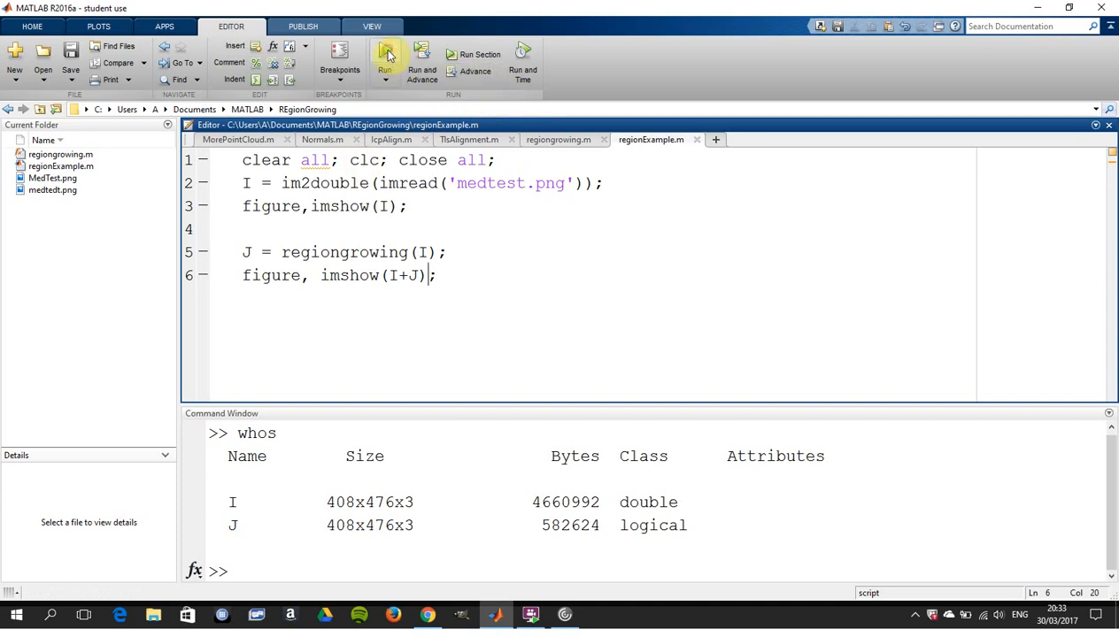
- Run regionExample.m to show the red grown region on the CT slice, then return to regiongrowing.m
{"action": "left_click", "coordinate": [384, 55]}
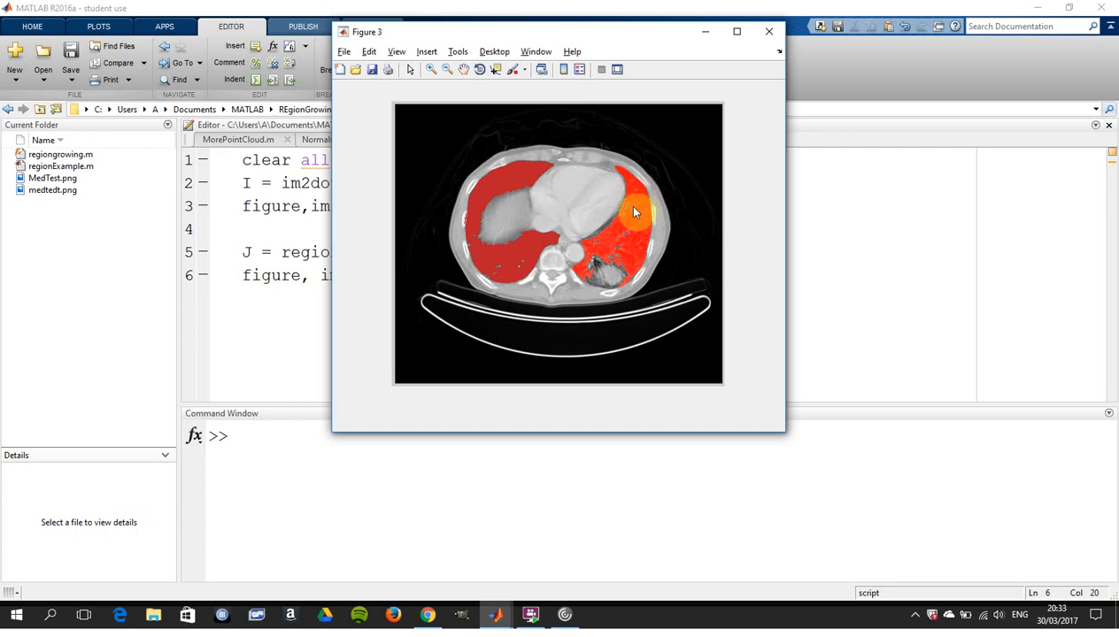
{"action": "mouse_move", "coordinate": [624, 248]}
{"action": "type", "text": "; clc; close all;"}
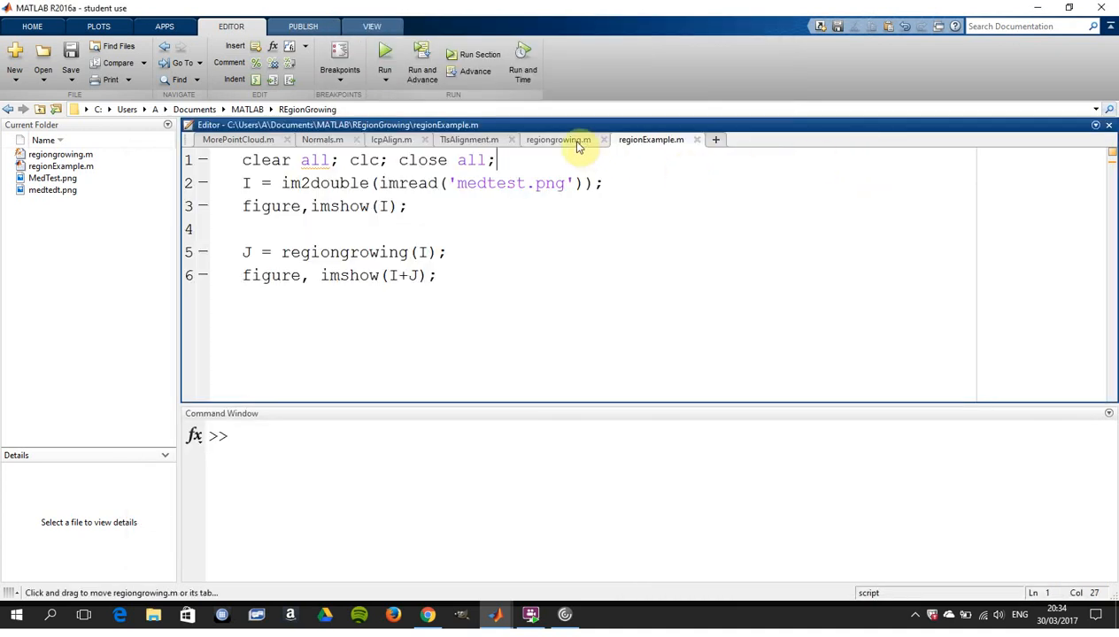
{"action": "left_click", "coordinate": [558, 140]}
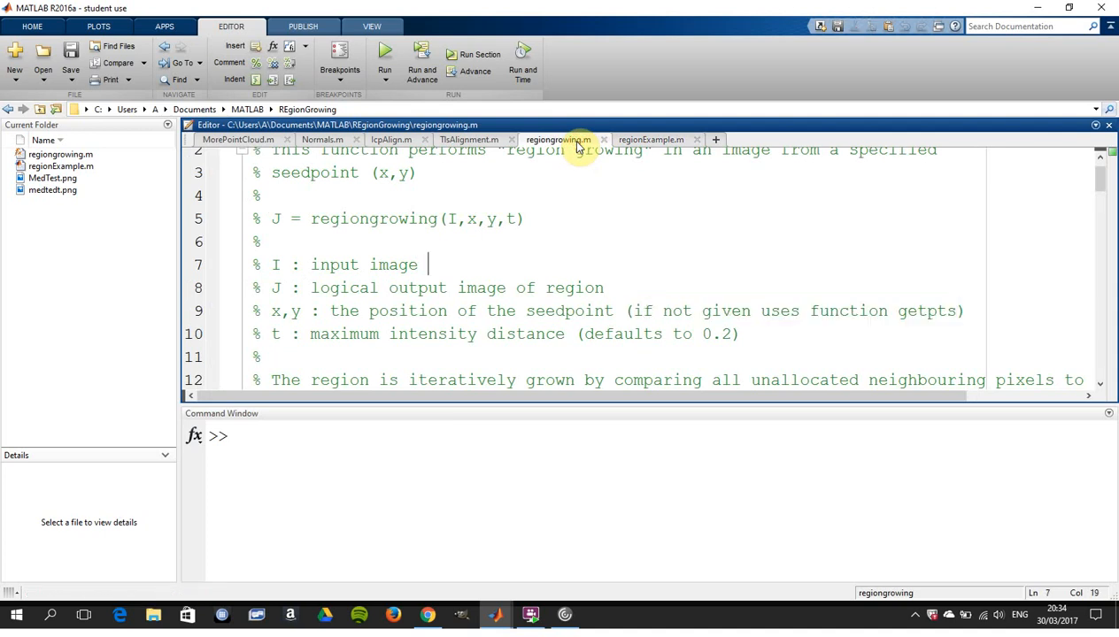